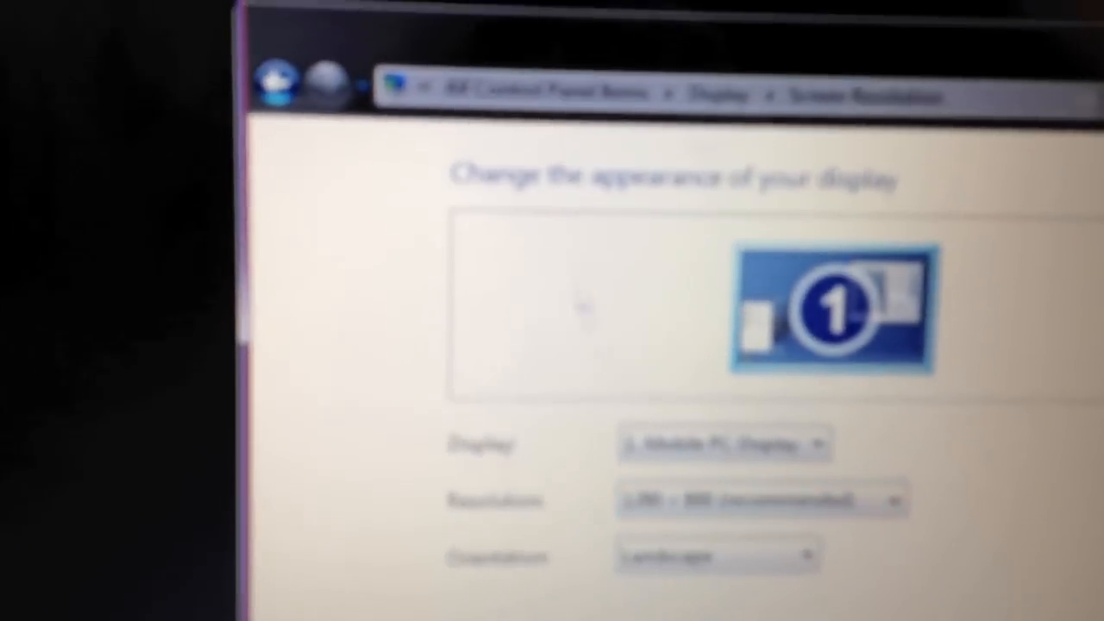
- Review the multiple-monitor settings: 1280 × 720, landscape orientation, displays duplicated
click(552, 69)
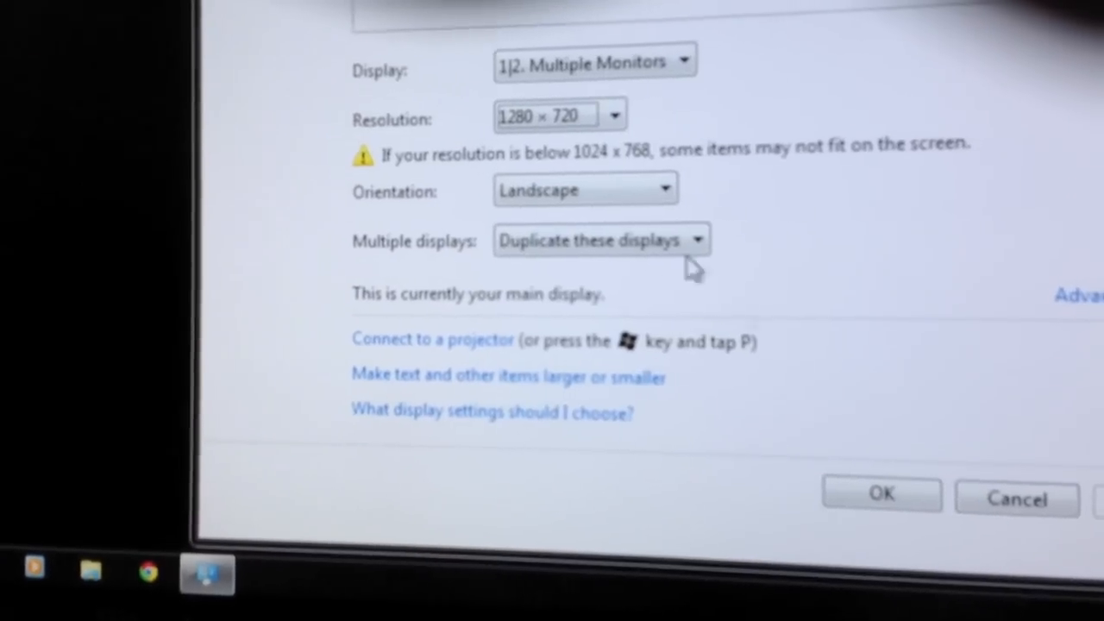
click(664, 190)
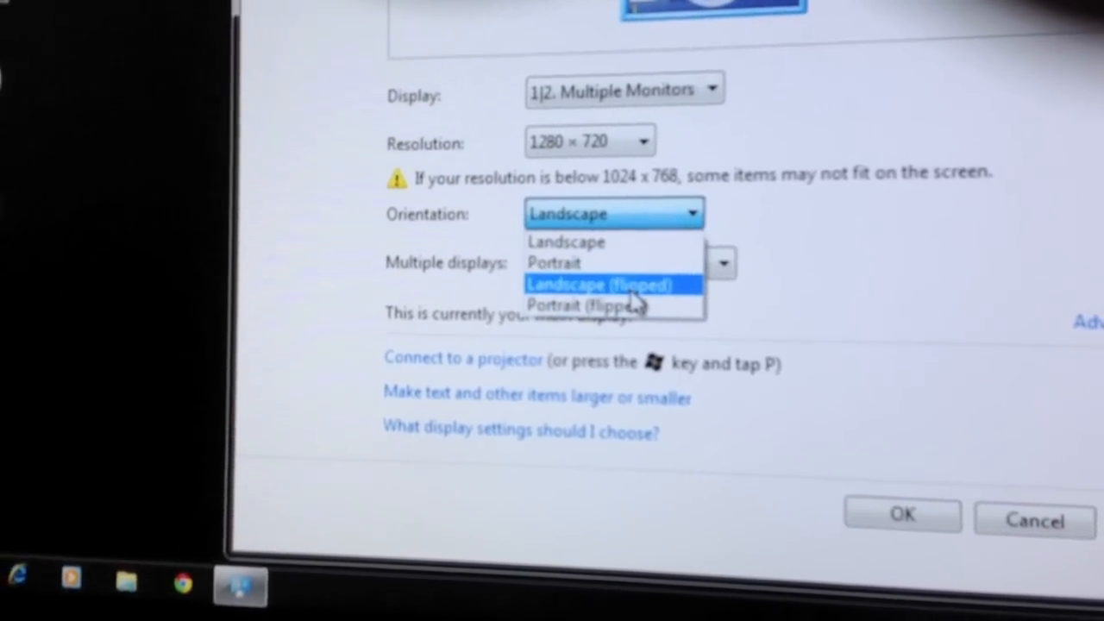
click(566, 241)
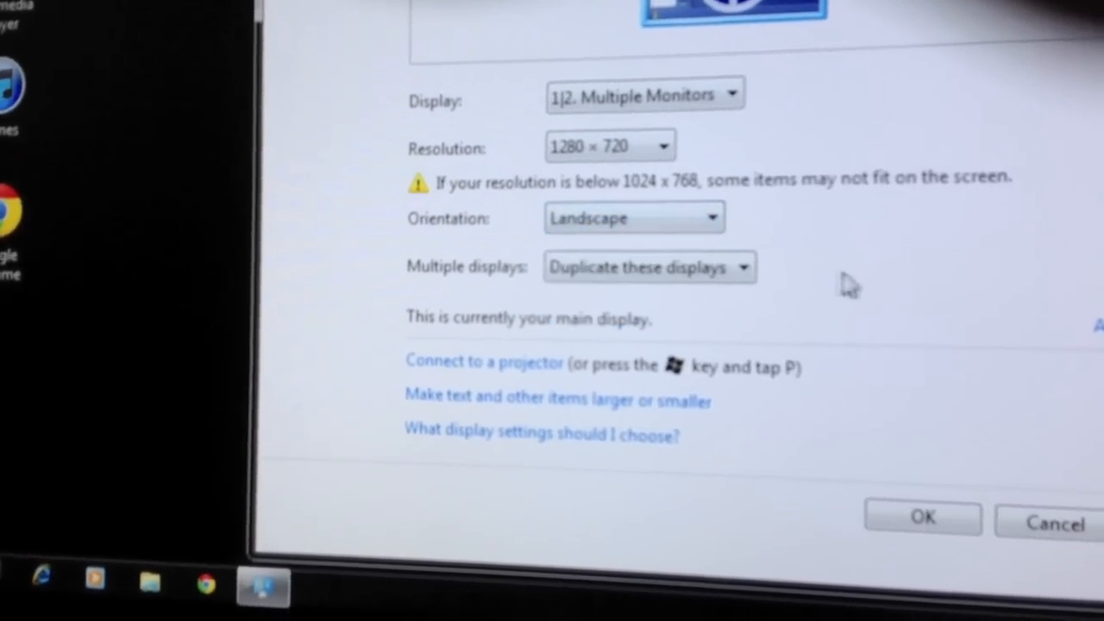